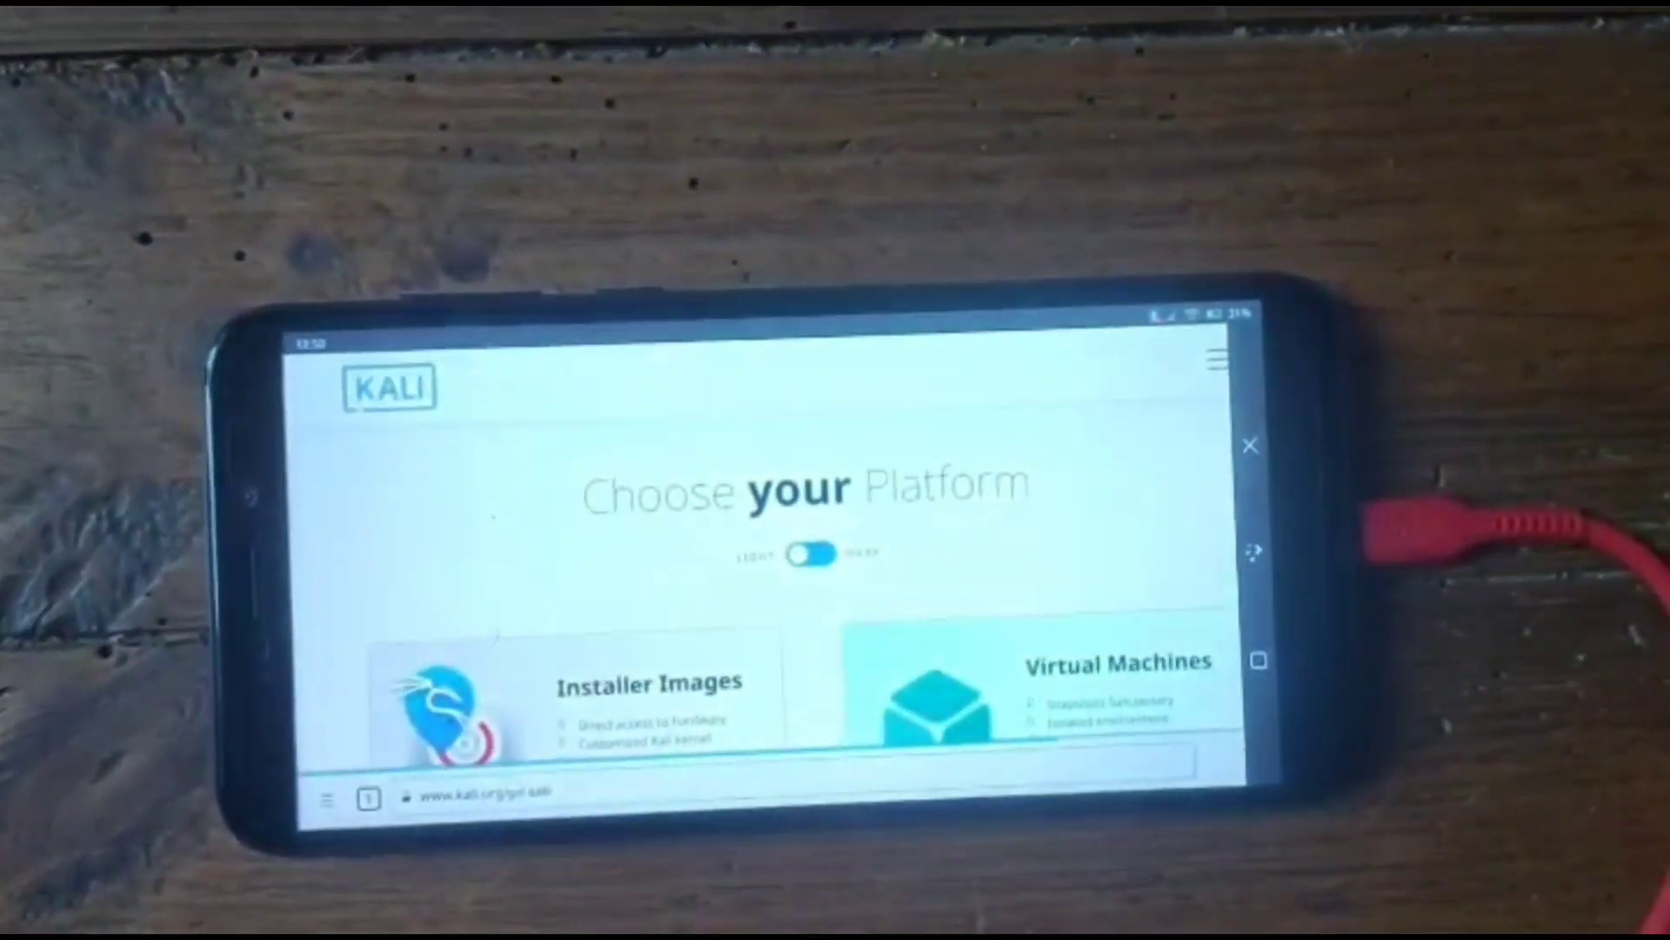
# Run ls Downloads/ne* to confirm nethunterpro-2023.2-pinephonepro-phosh.tar.xz is present
pyautogui.scroll(-3)
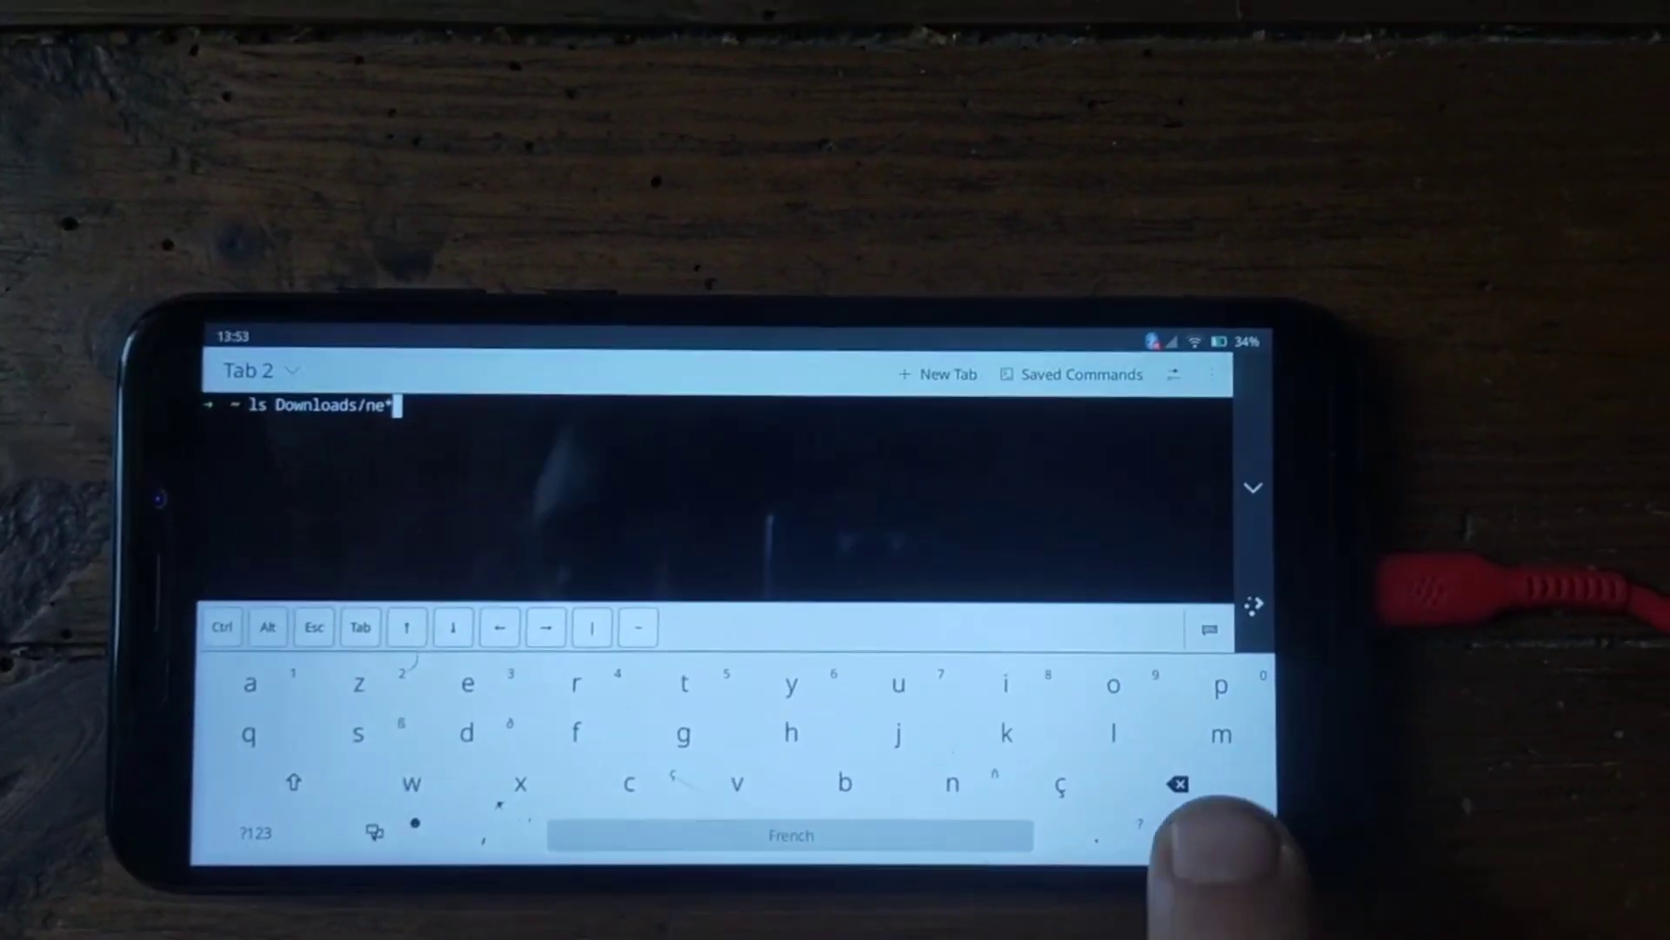
pyautogui.press('Enter')
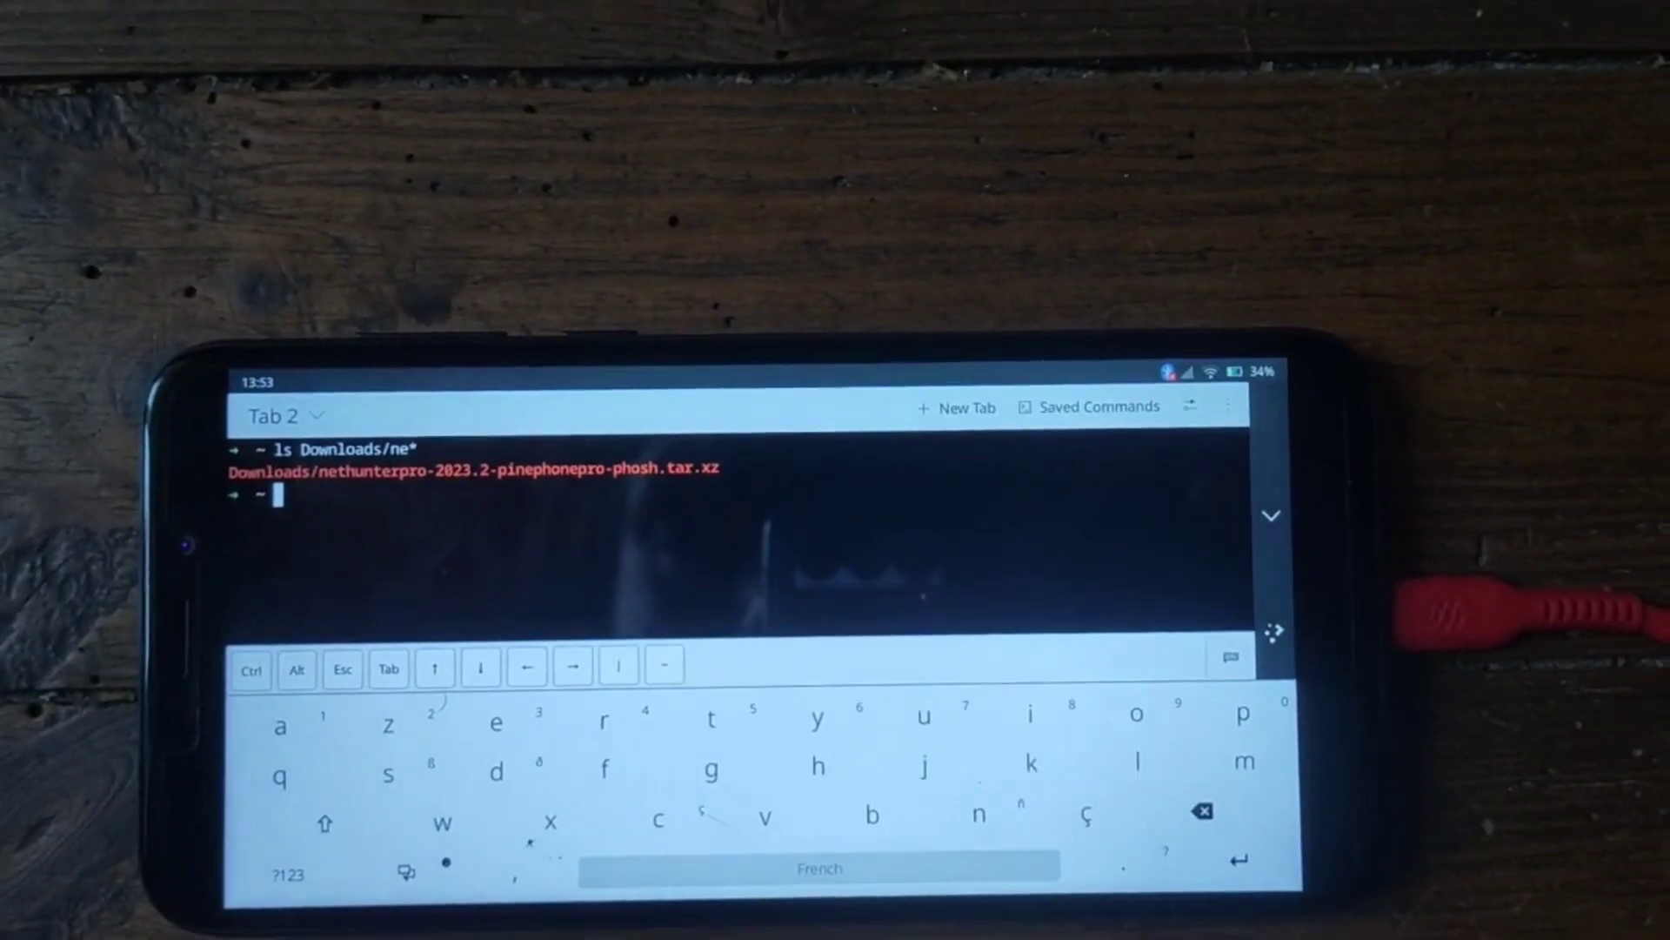